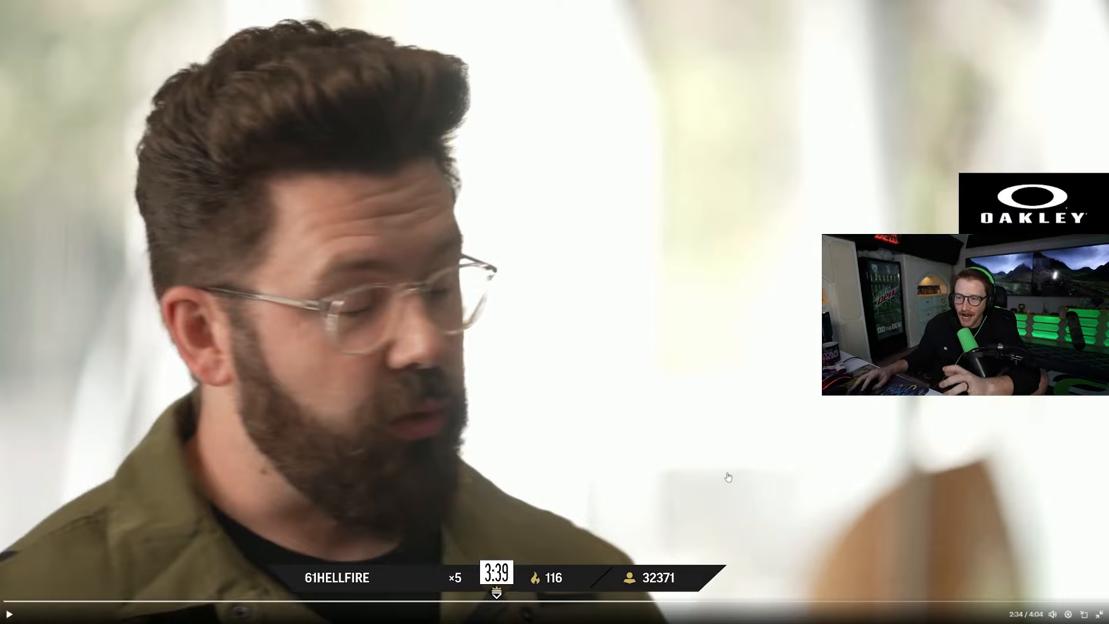
{"action": "mouse_move", "coordinate": [707, 488]}
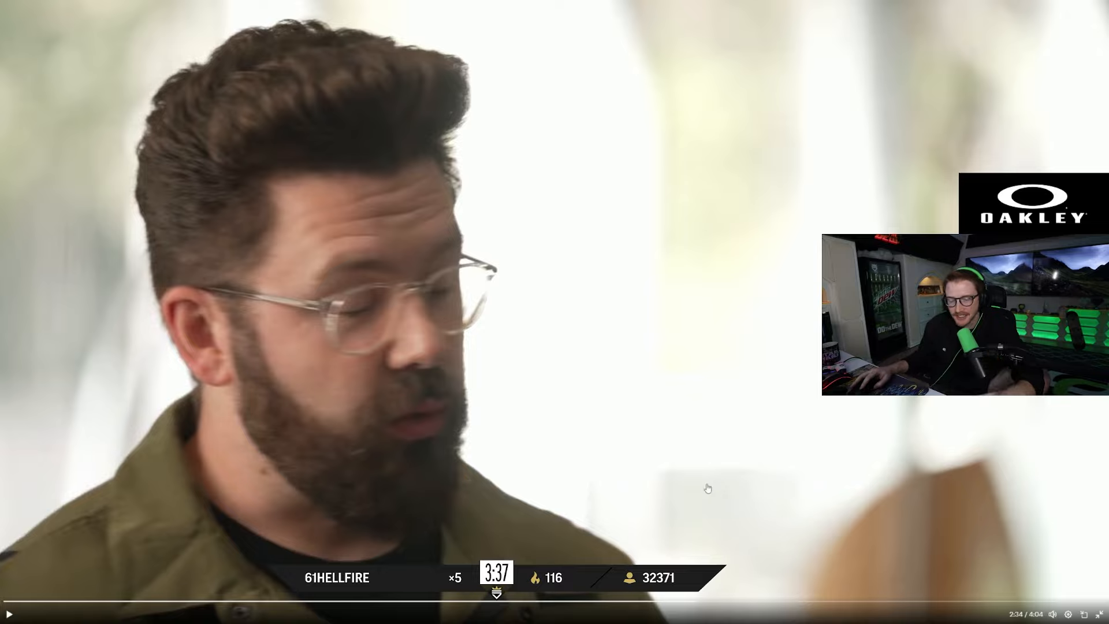